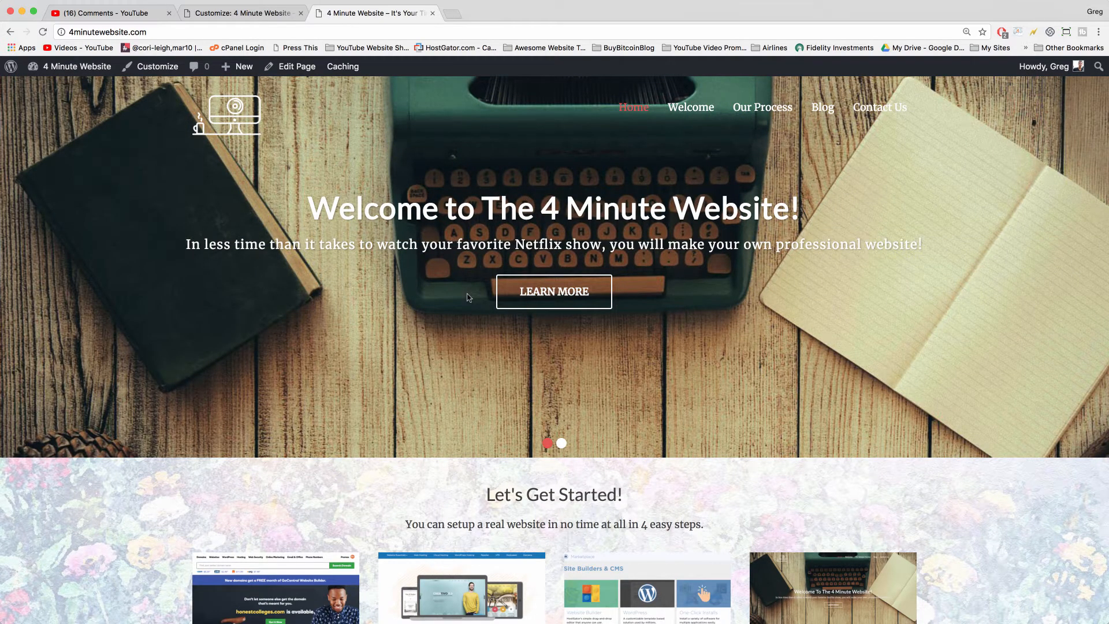
mouse_move(600, 402)
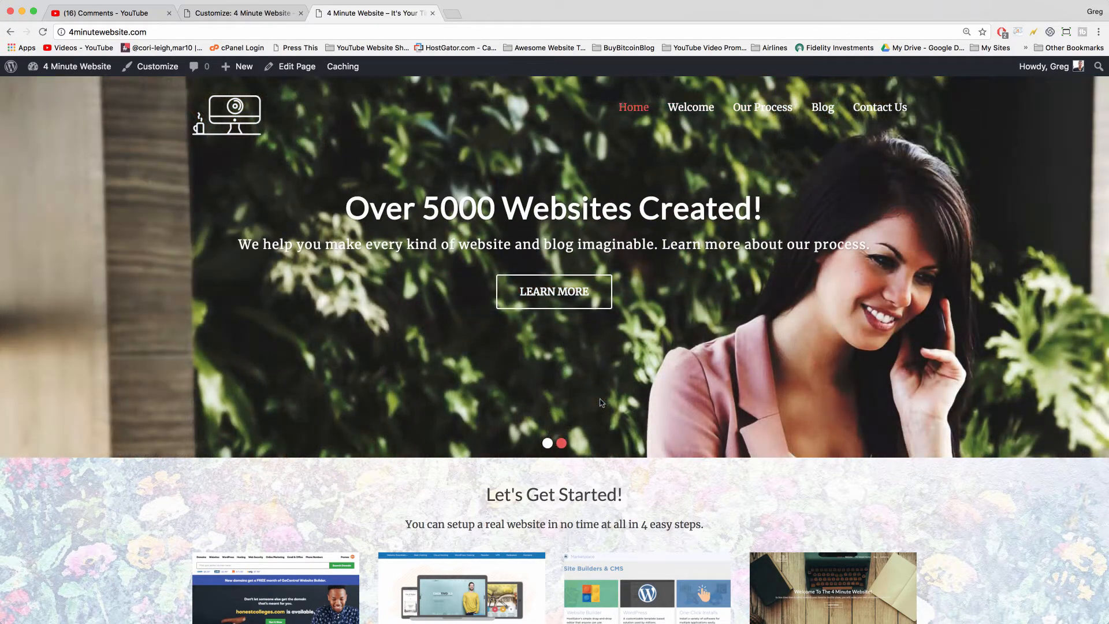
mouse_move(305, 313)
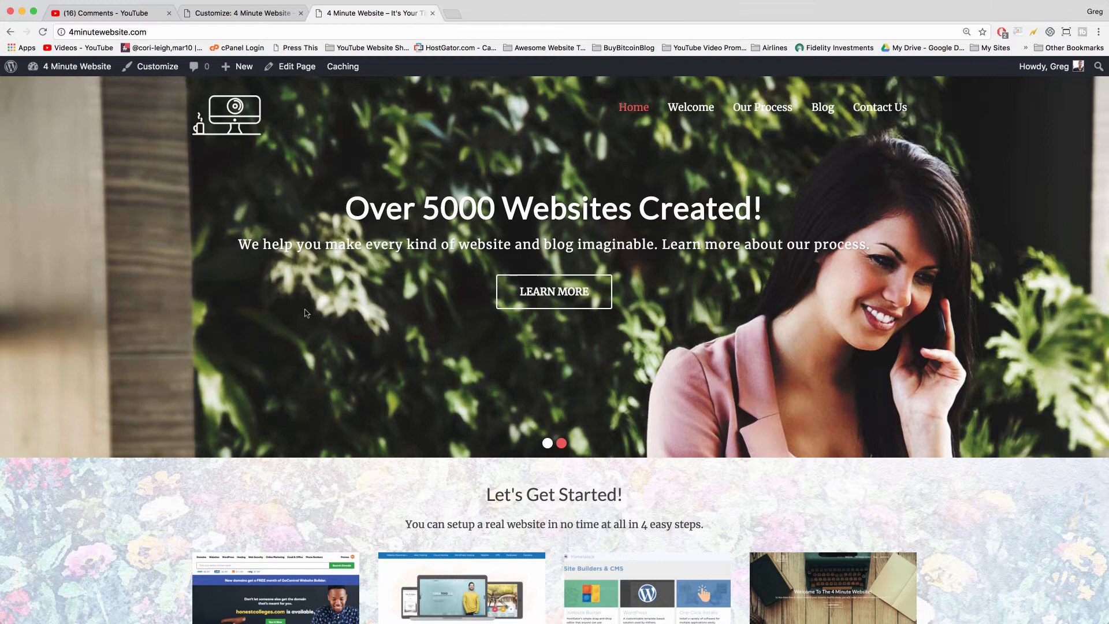
Step: Show the YouTube Studio viewer comment asking how to make the homepage slider less tall
left_click(561, 444)
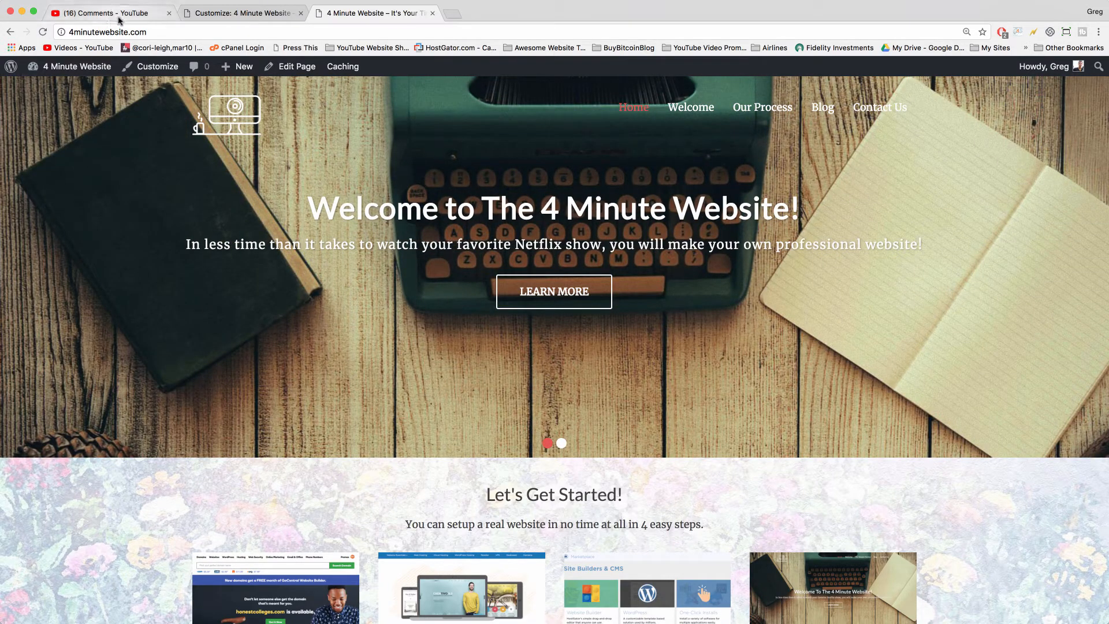
left_click(99, 13)
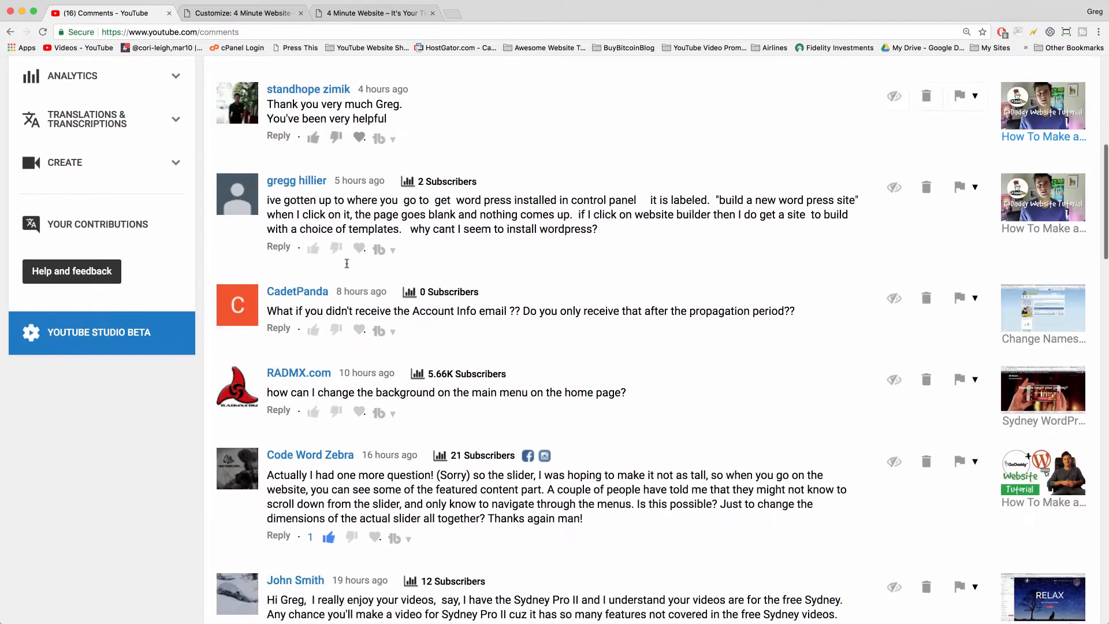
scroll("down", 3)
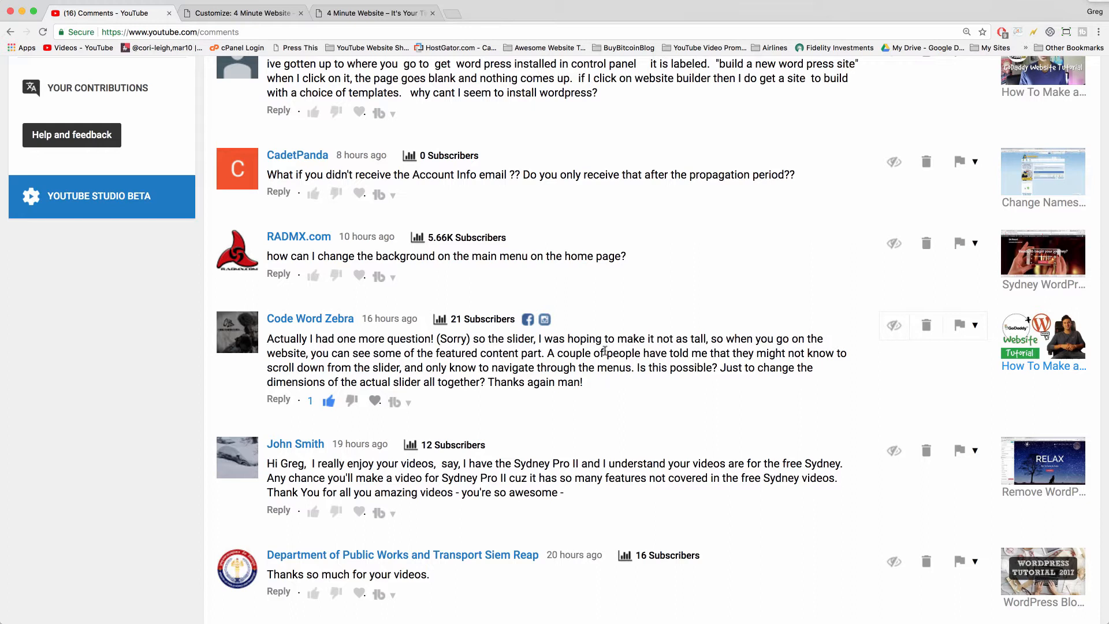
mouse_move(306, 373)
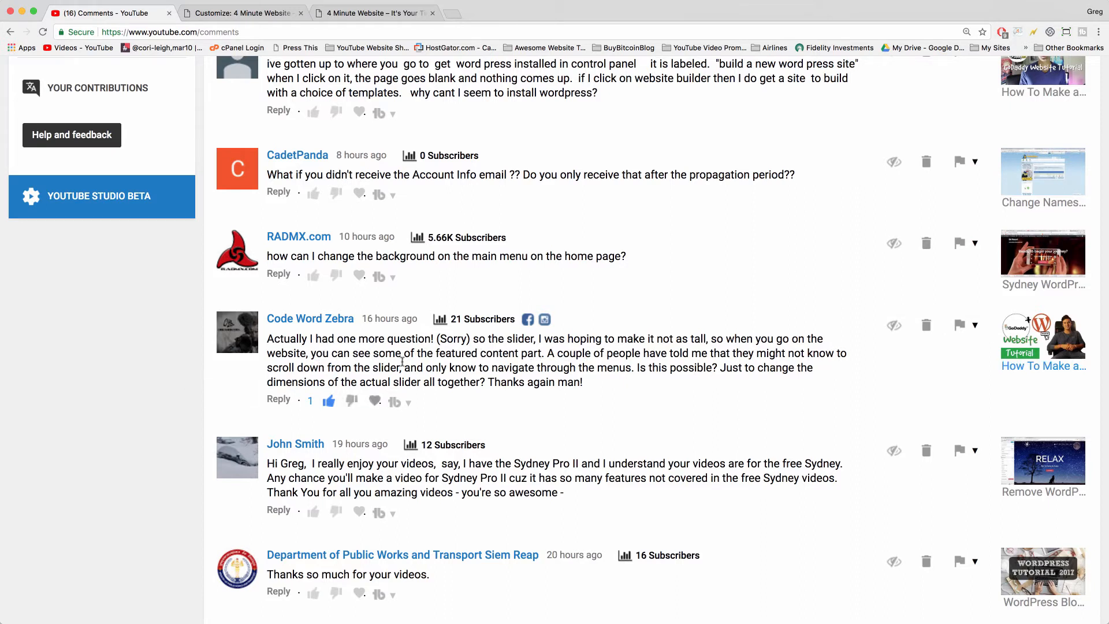
mouse_move(523, 362)
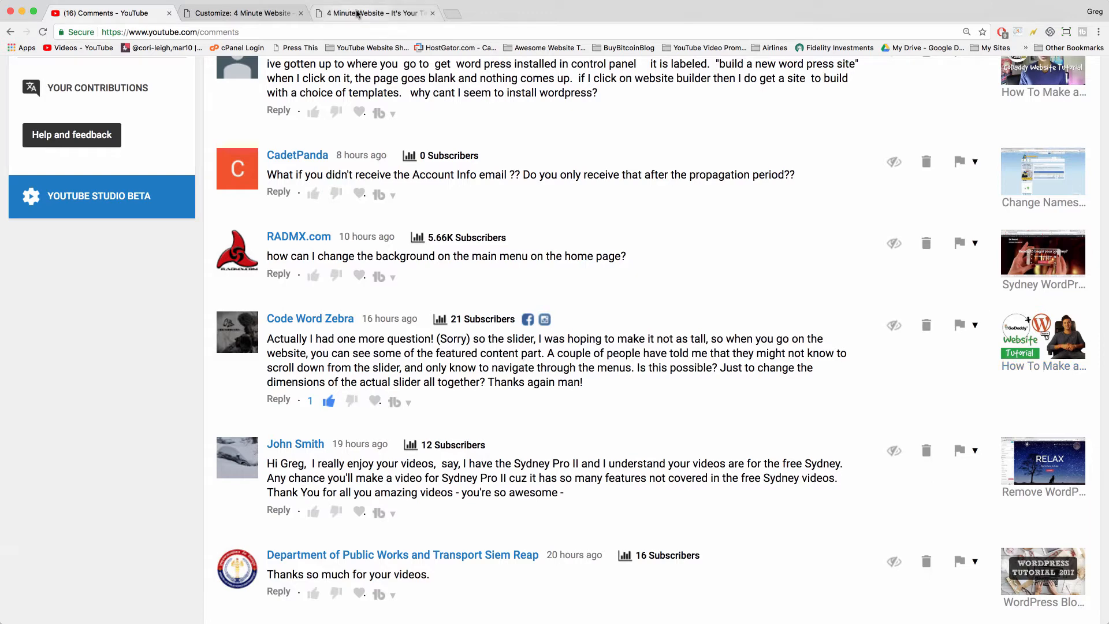
Step: Return to the site, reach the admin dashboard and start the Customizer via Appearance > Customize
left_click(371, 13)
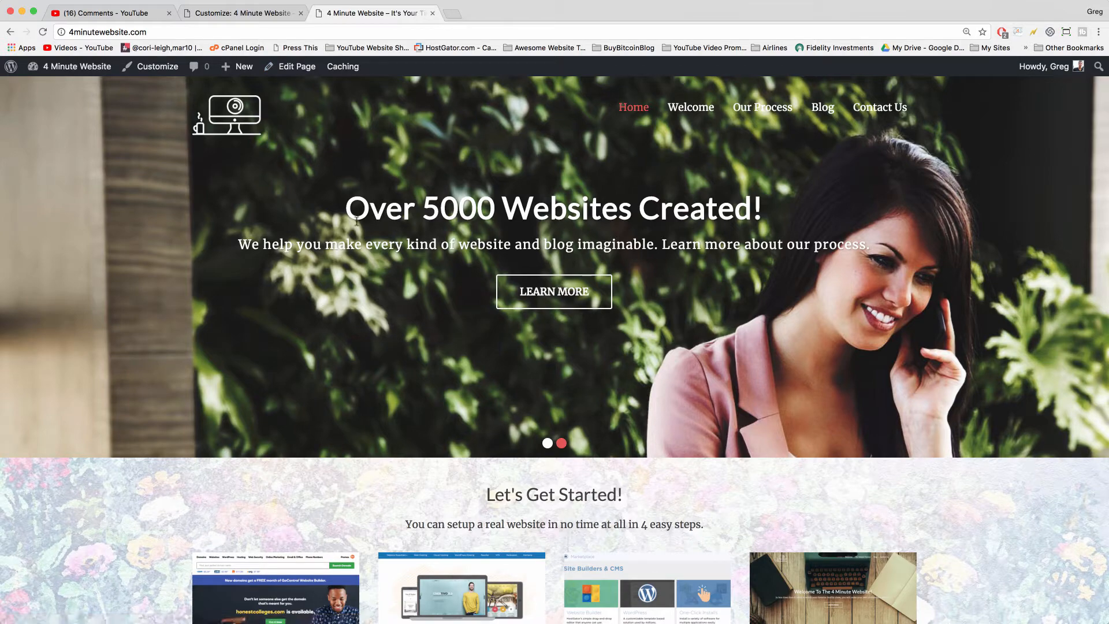
left_click(77, 65)
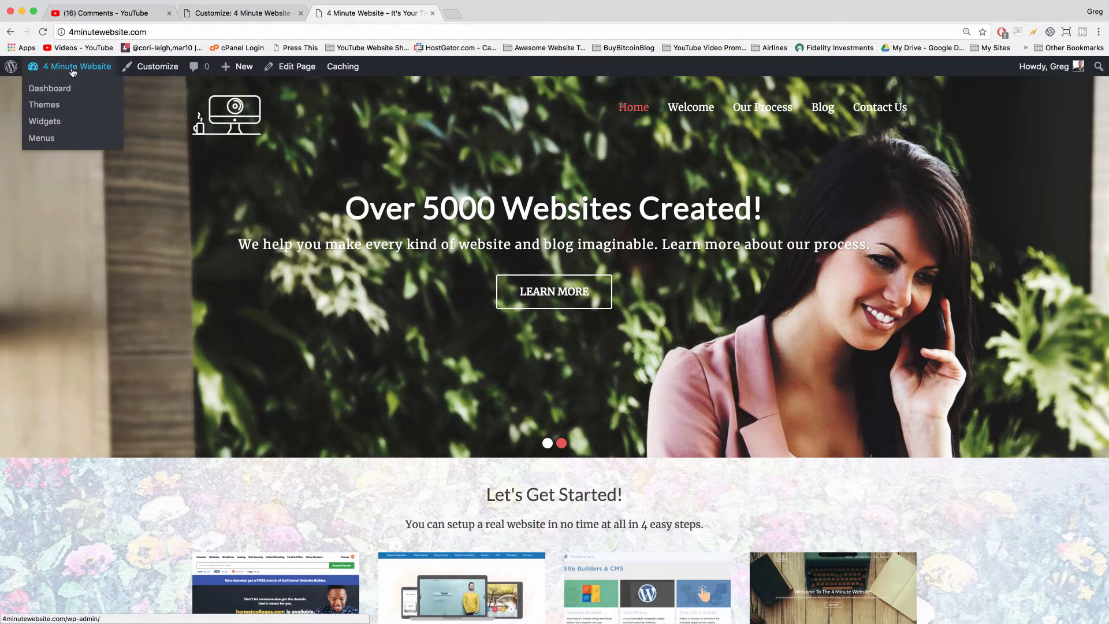
left_click(49, 88)
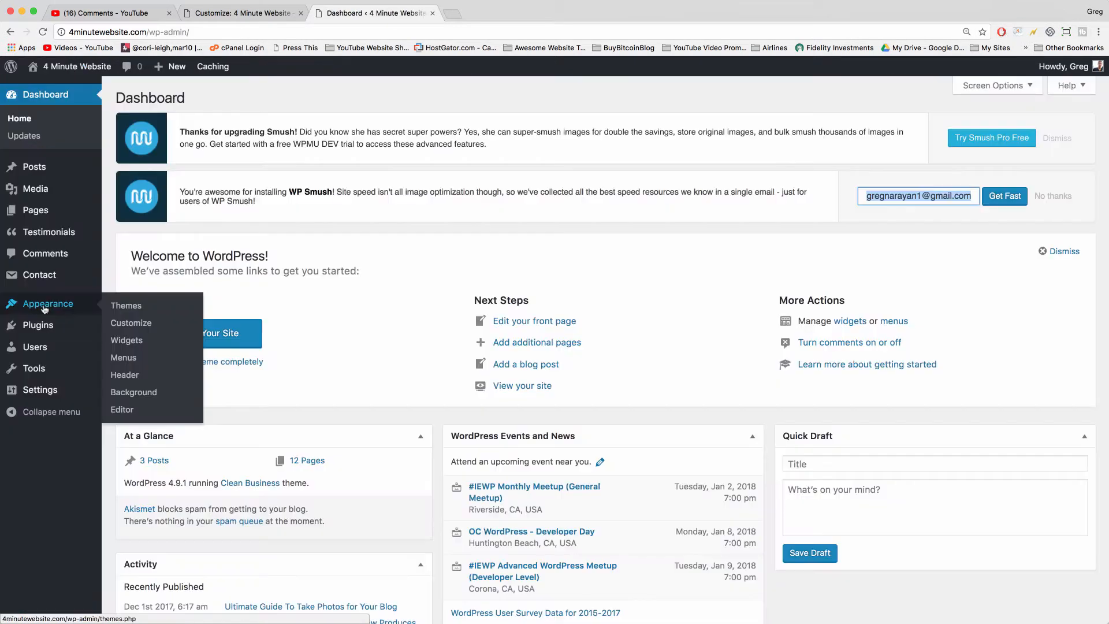
left_click(131, 322)
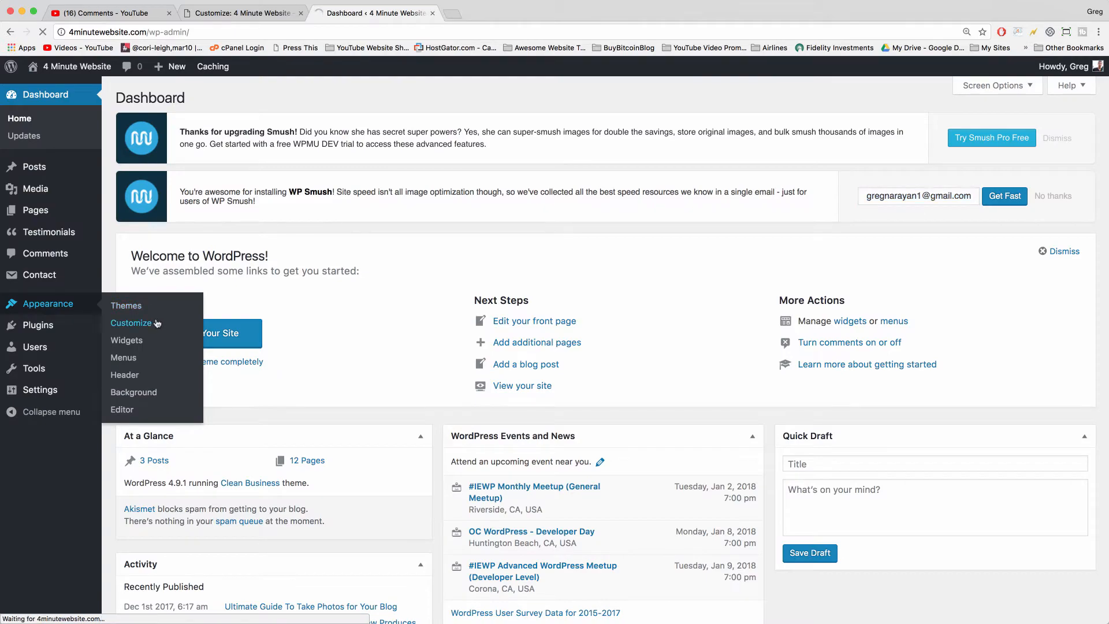
left_click(131, 322)
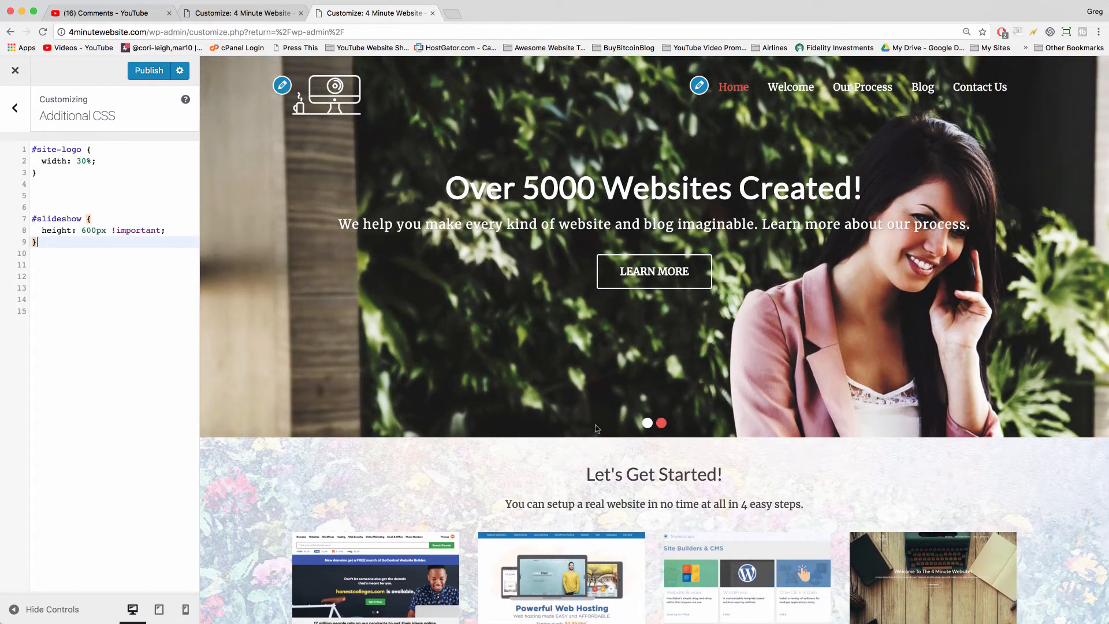
mouse_move(347, 271)
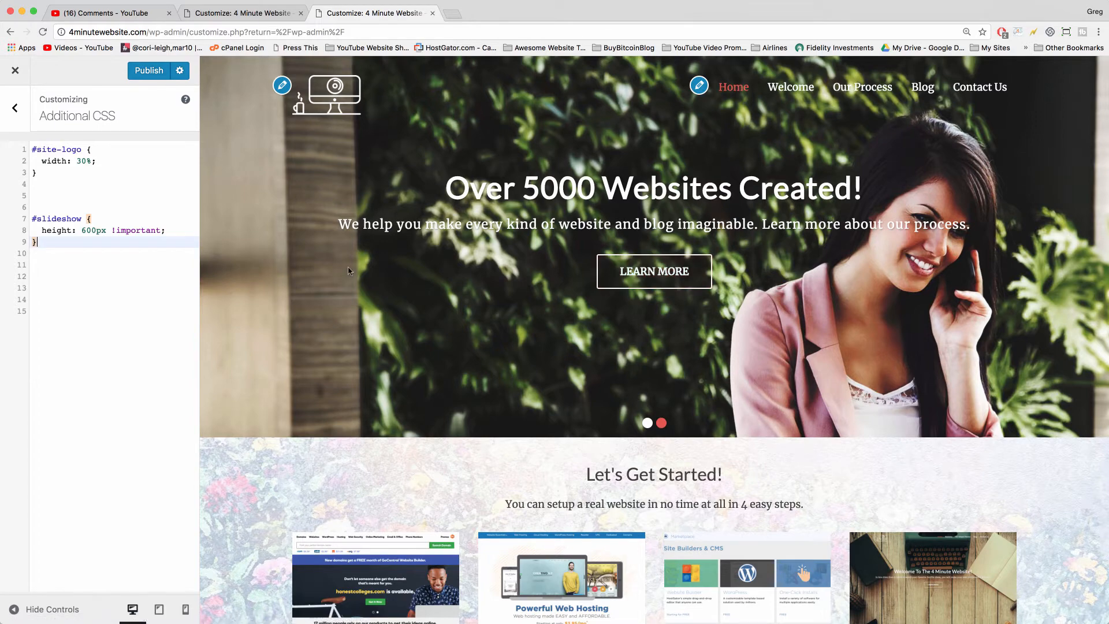
mouse_move(393, 253)
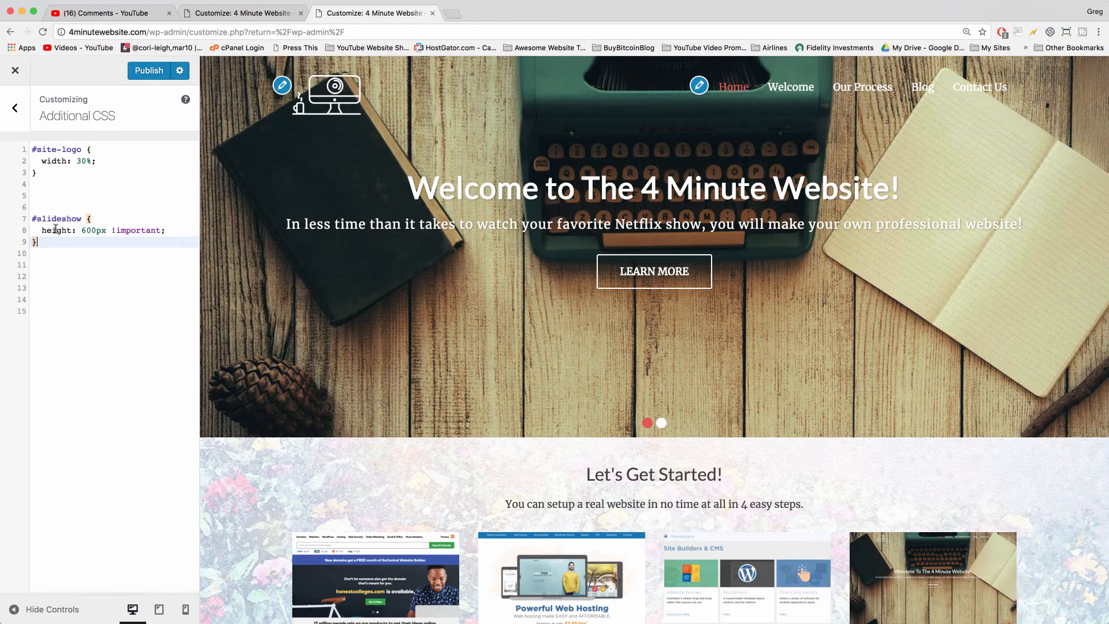
Step: Add #slideshow { height: 600px !important; } in Additional CSS and publish it
double_click(58, 218)
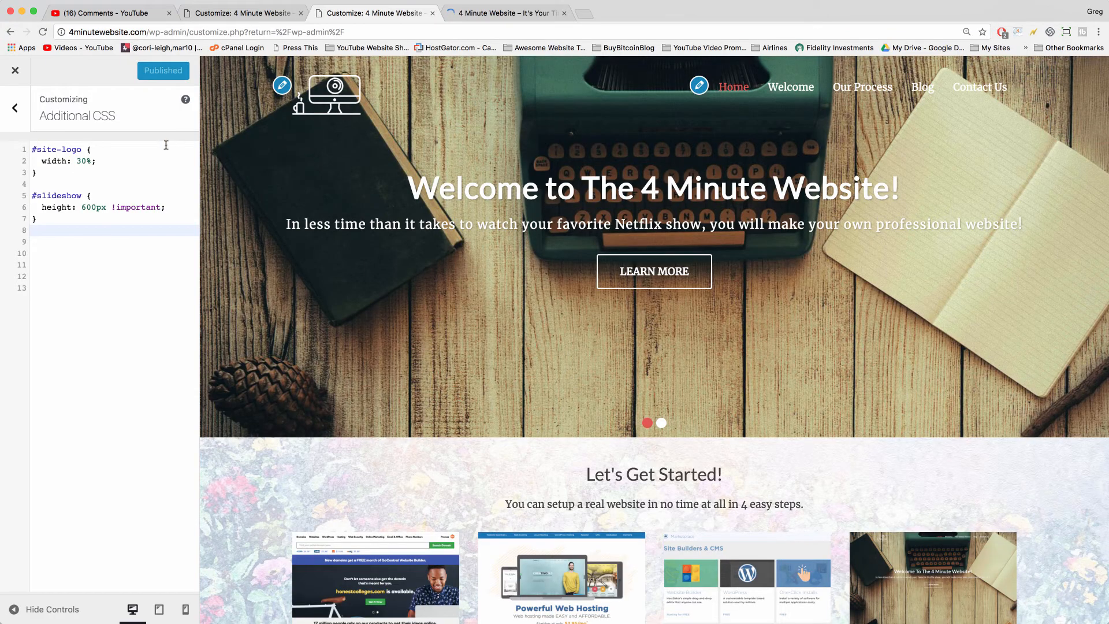
Step: View the live homepage in the new tab with the 600px slider height applied
left_click(15, 71)
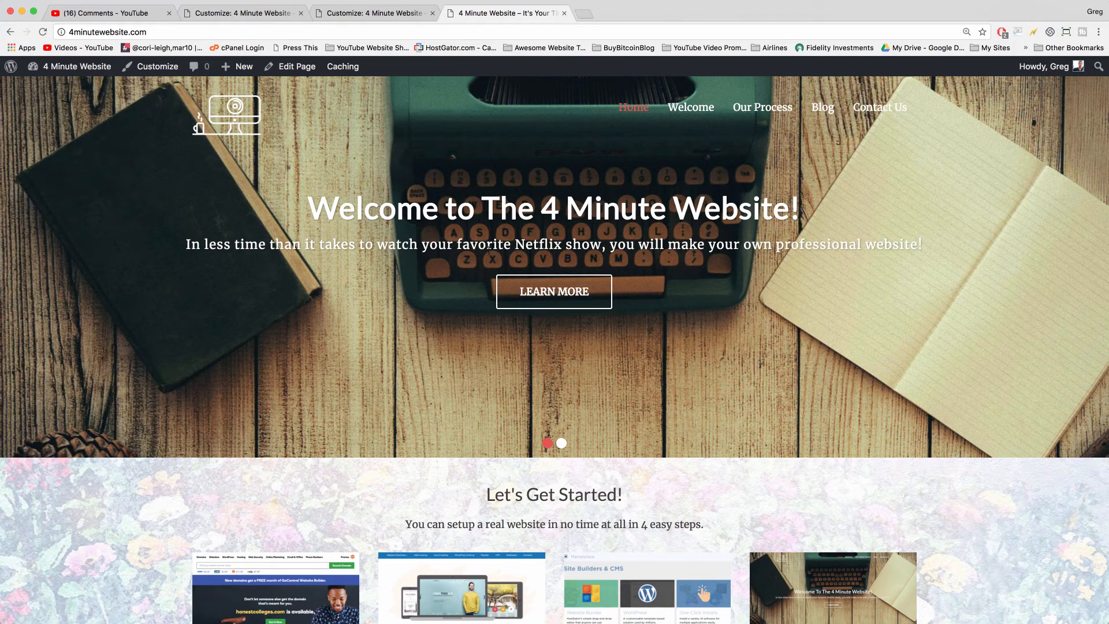
mouse_move(534, 376)
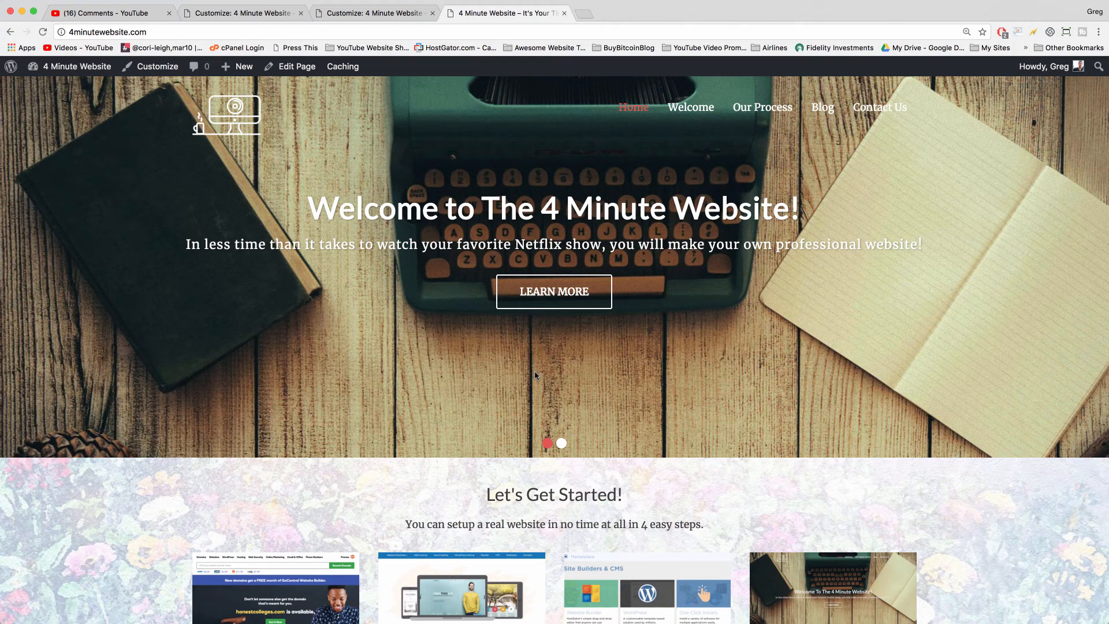